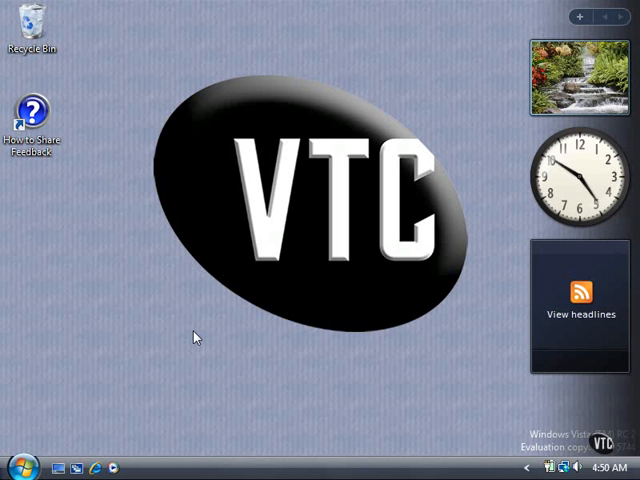
Launch Windows Photo Gallery from the Vista desktop
left_click(13, 467)
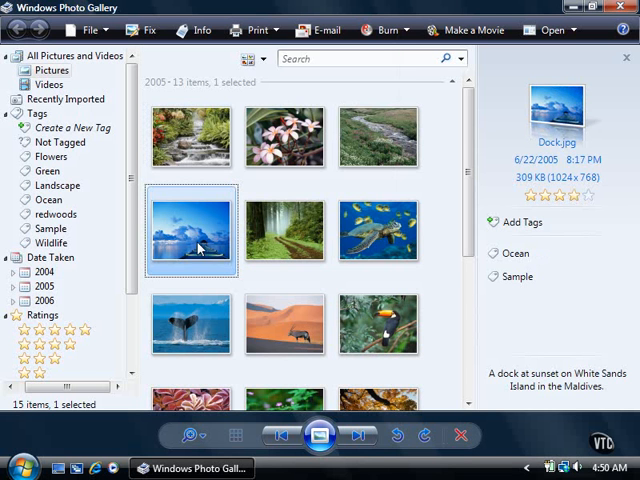
Select Dock.jpg and add the tag 'blue' to it
left_click(521, 222)
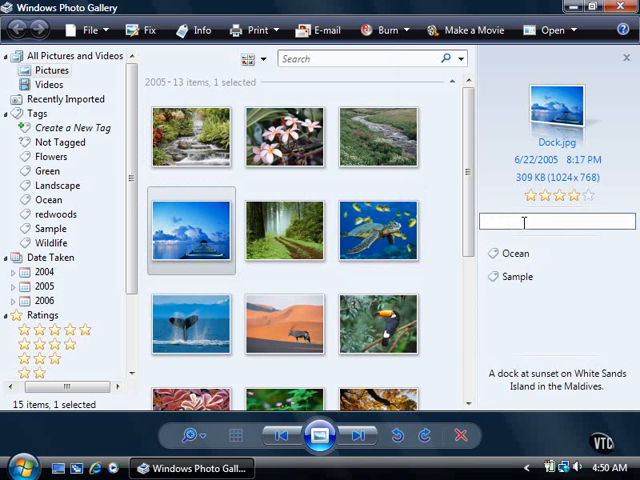
type("blu")
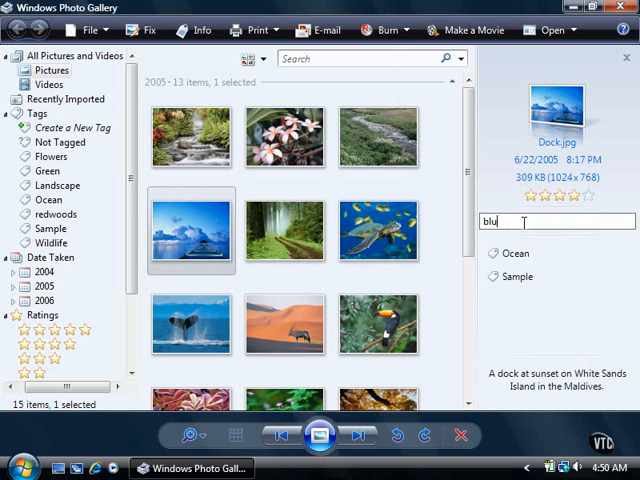
type("e")
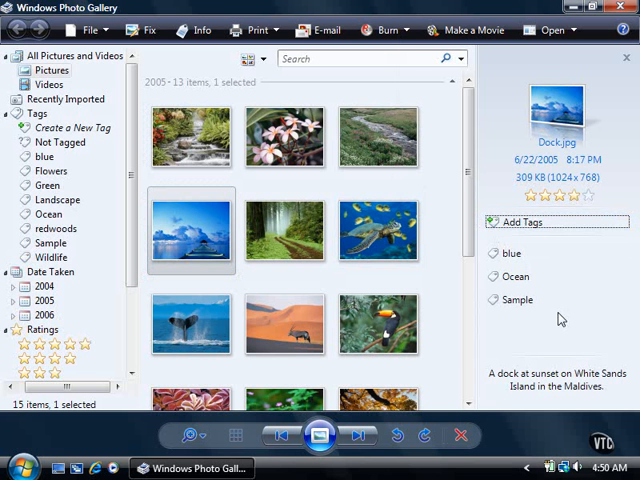
mouse_move(559, 348)
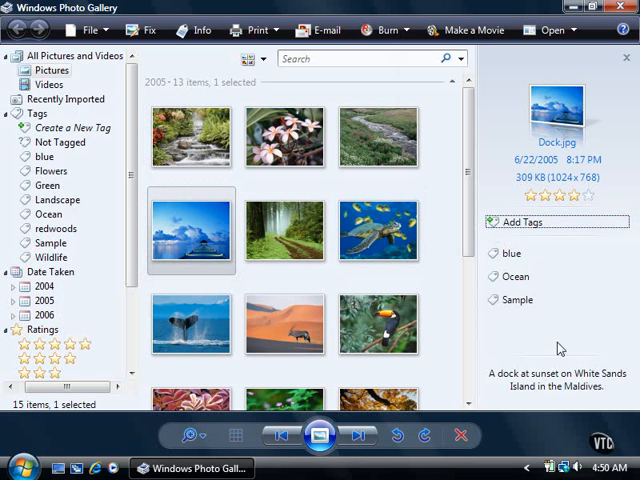
Select the Dock caption, switch to Videos, and view Butterfly.wmv's tags
left_click(557, 381)
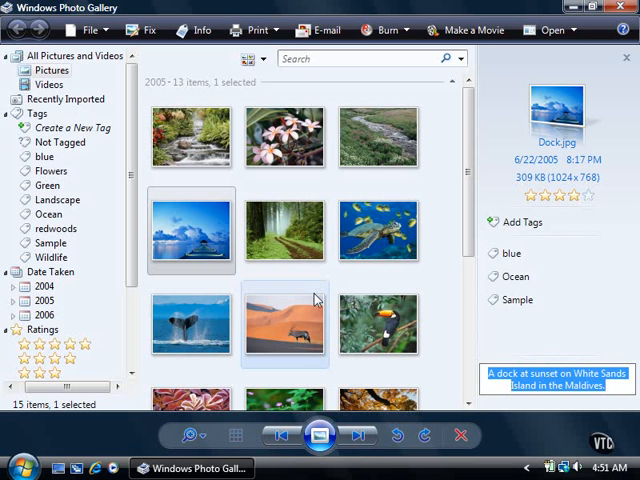
left_click(49, 85)
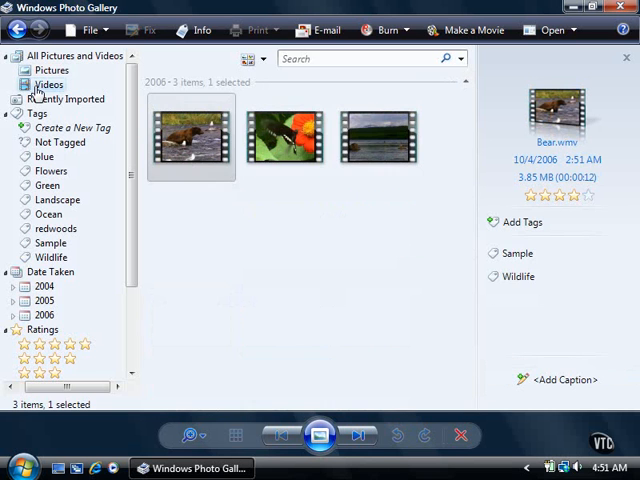
left_click(286, 138)
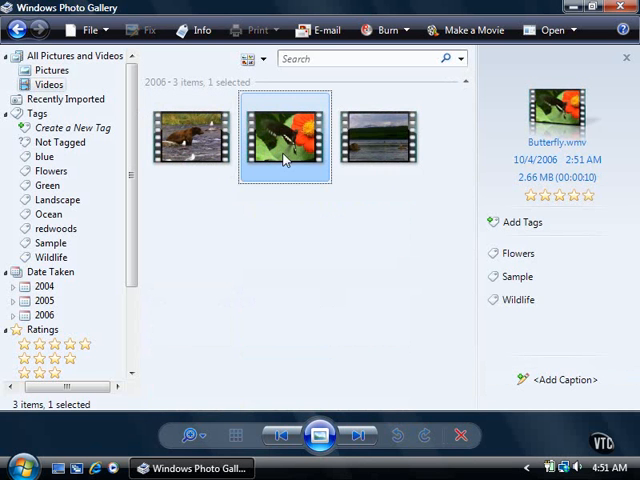